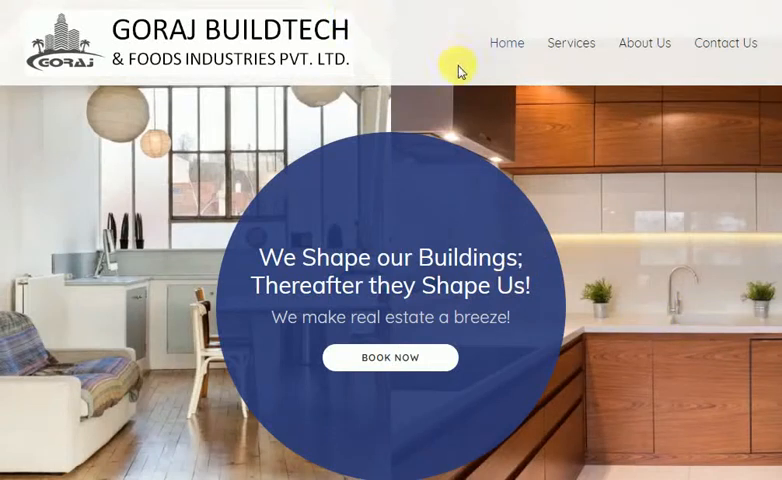
mouse_move(460, 70)
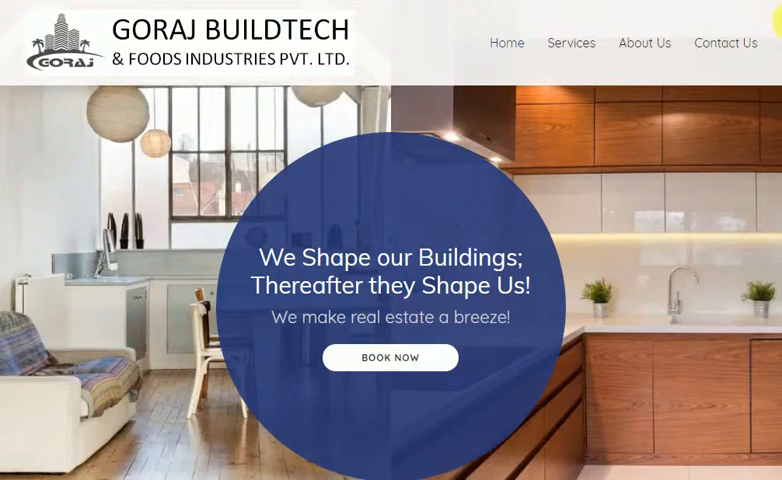
- Scroll down the Goraj Buildtech home page before moving to a new Chrome tab
scroll(down, 3)
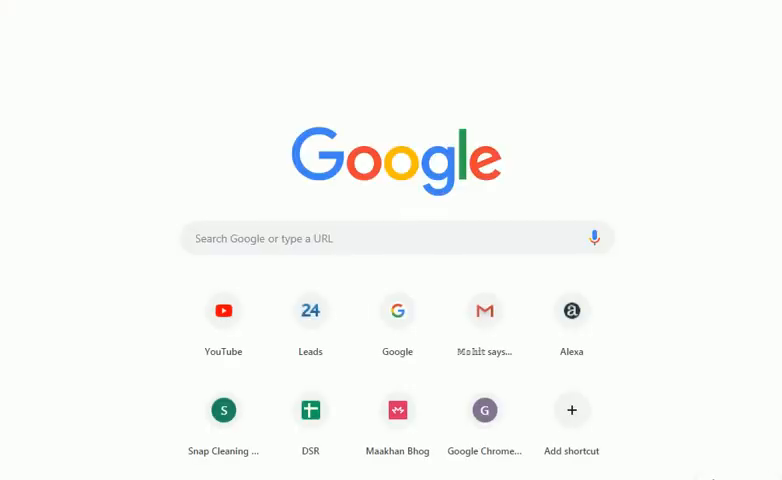
- Search for 'gtmetrix' and scroll the Goraj site to Our Services at Glance
text(gtmetrix)
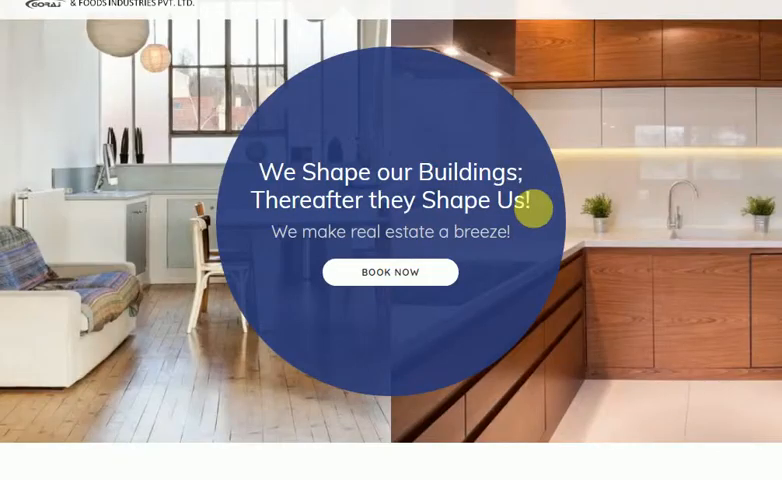
scroll(down, 3)
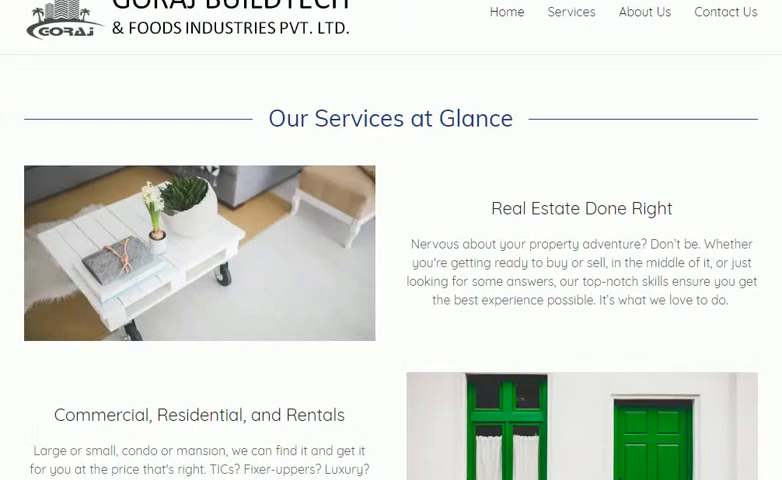
scroll(down, 3)
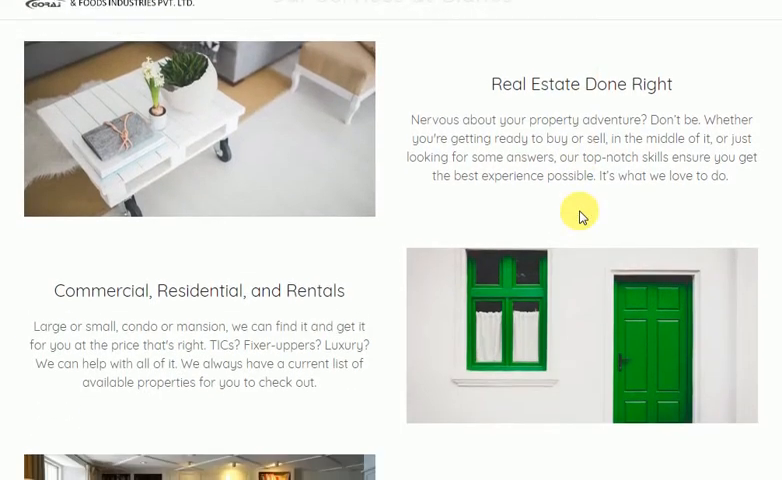
scroll(down, 3)
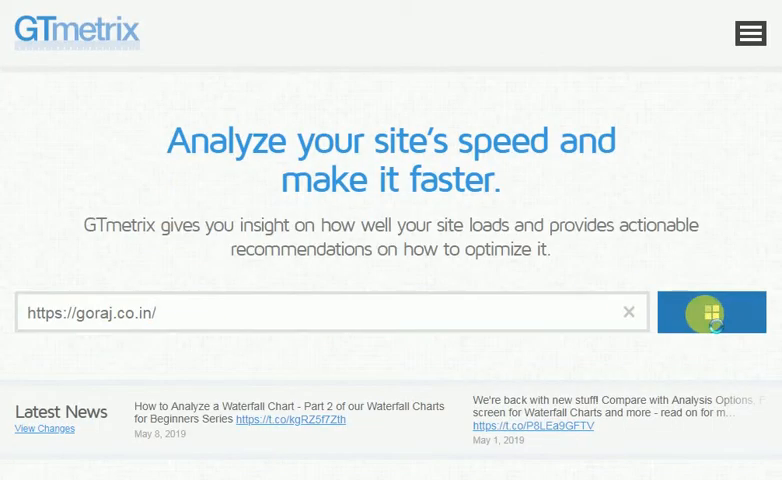
click(710, 312)
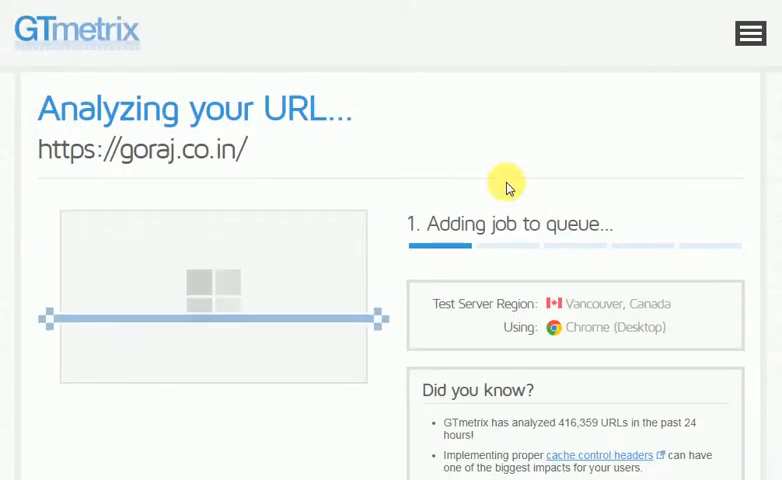
scroll(down, 3)
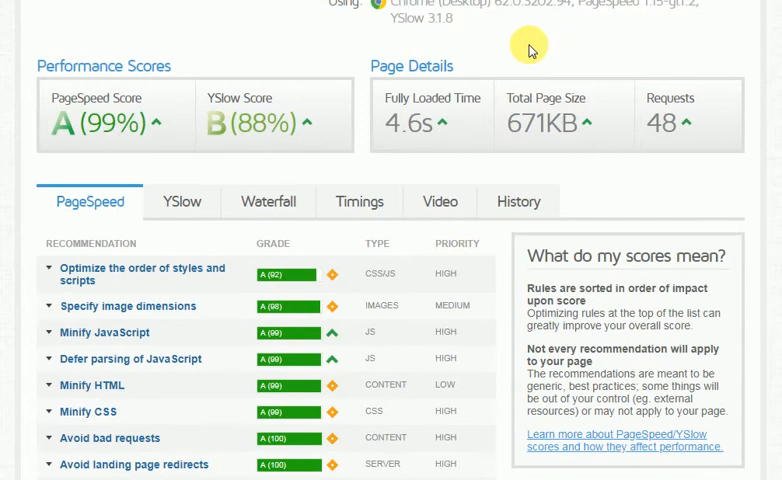
scroll(down, 3)
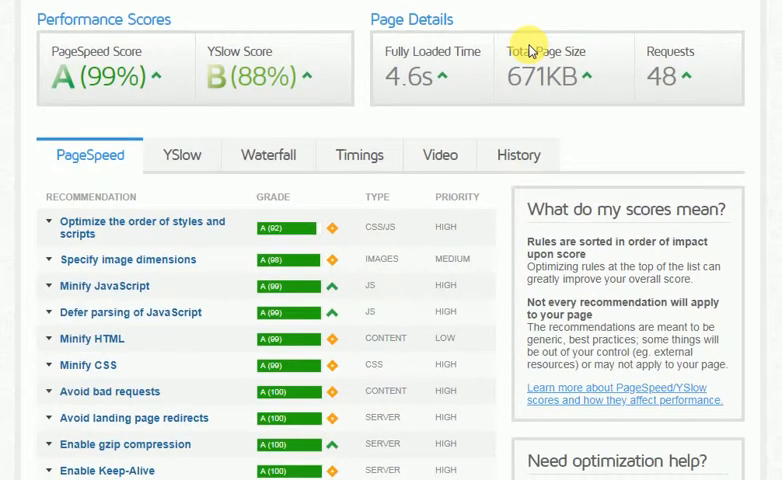
scroll(down, 3)
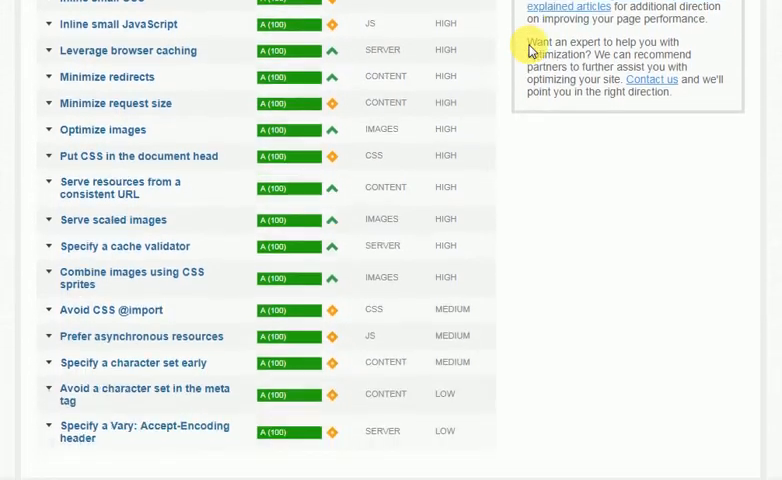
scroll(up, 3)
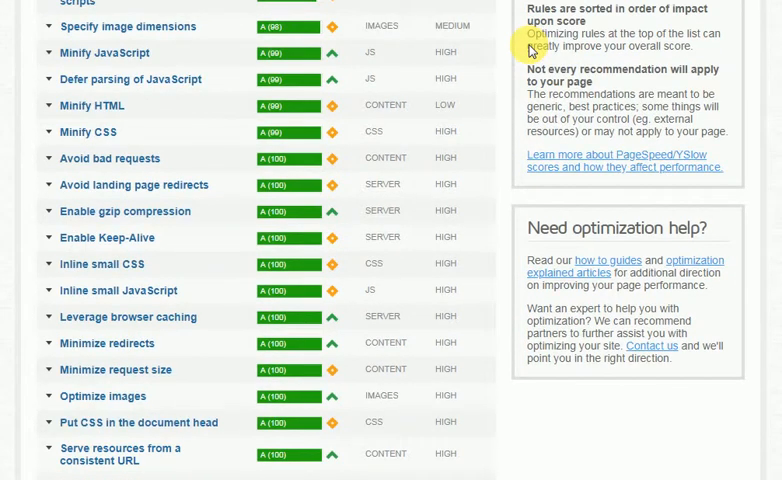
scroll(up, 3)
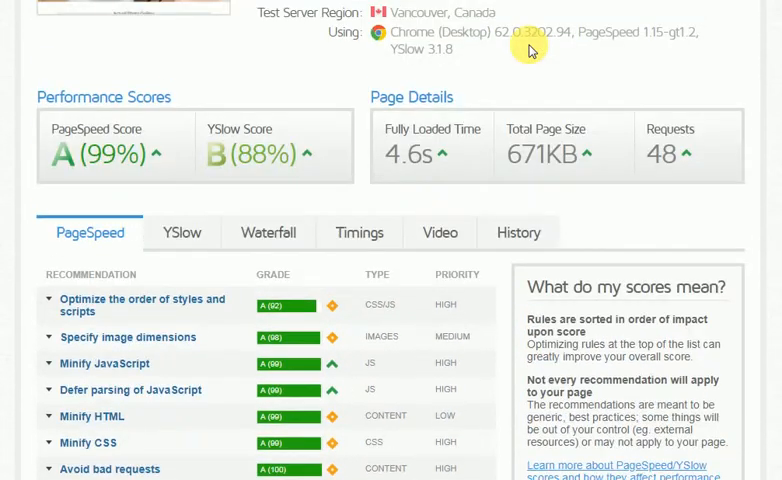
mouse_move(540, 8)
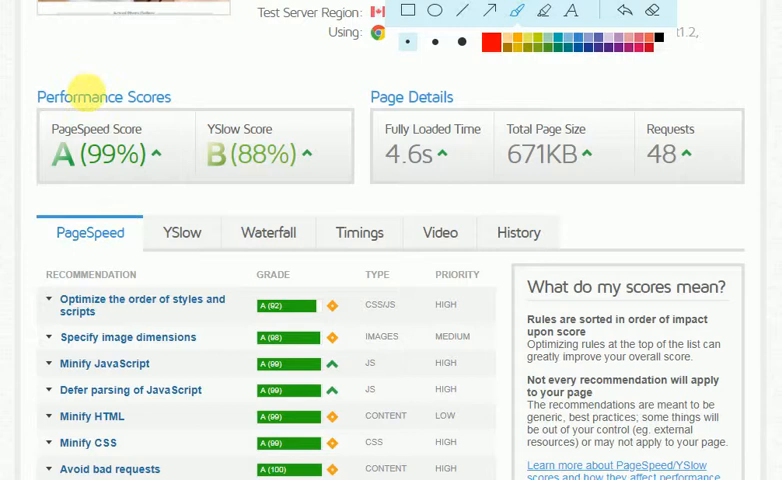
mouse_move(331, 82)
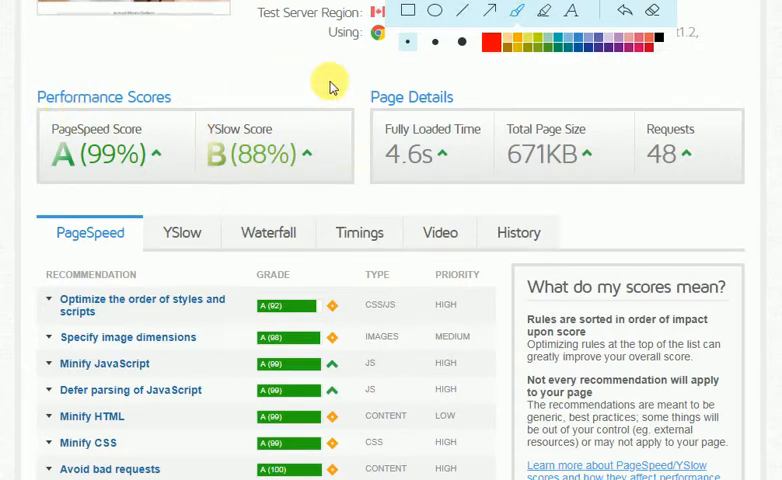
mouse_move(485, 154)
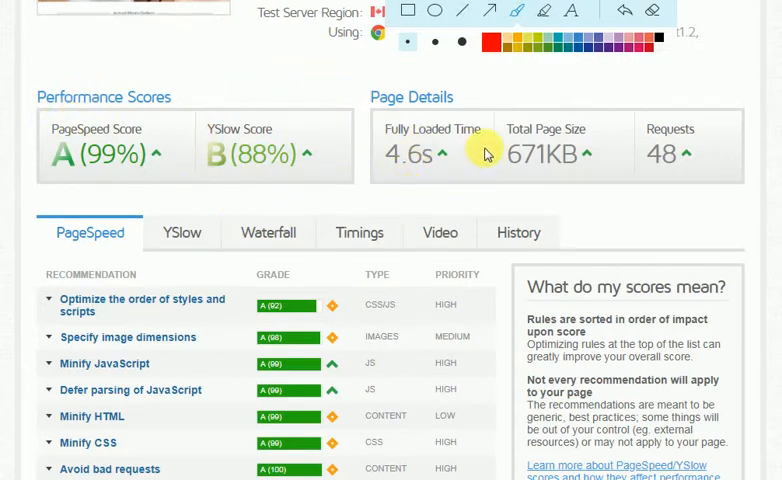
mouse_move(568, 183)
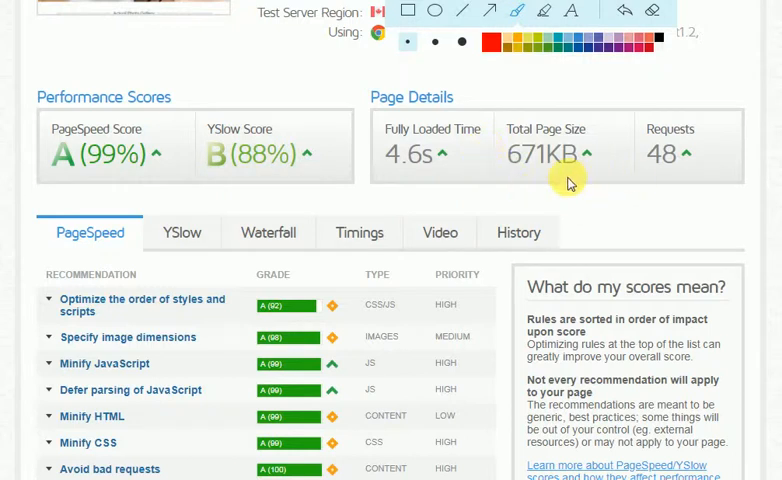
mouse_move(659, 188)
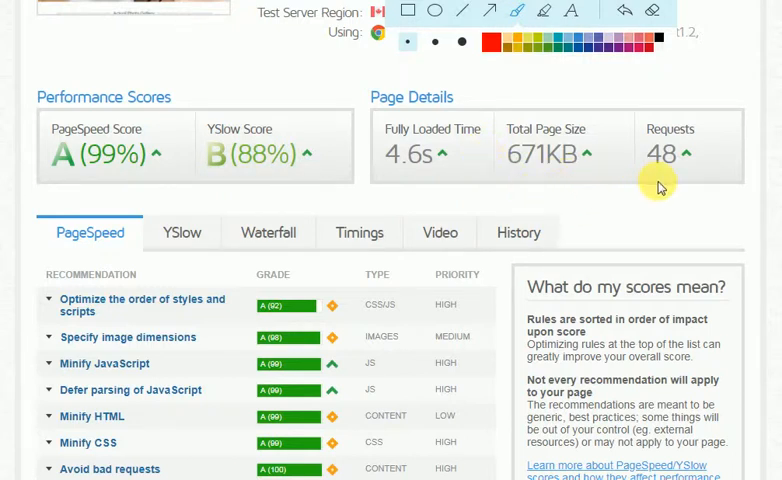
mouse_move(659, 187)
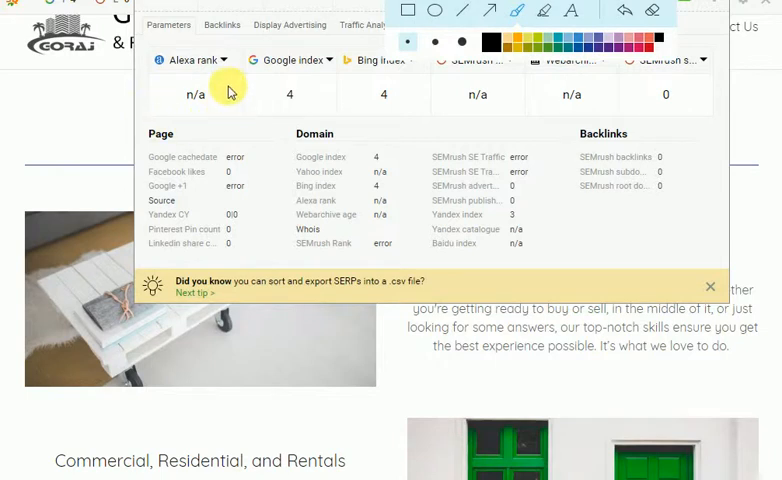
mouse_move(383, 112)
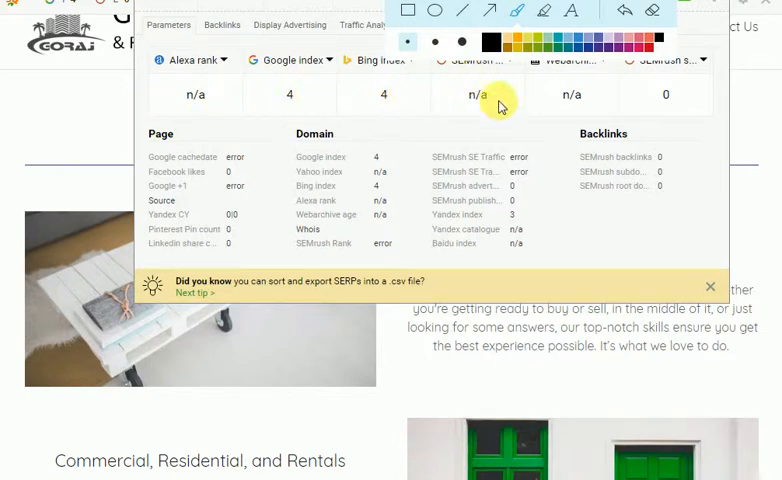
mouse_move(593, 150)
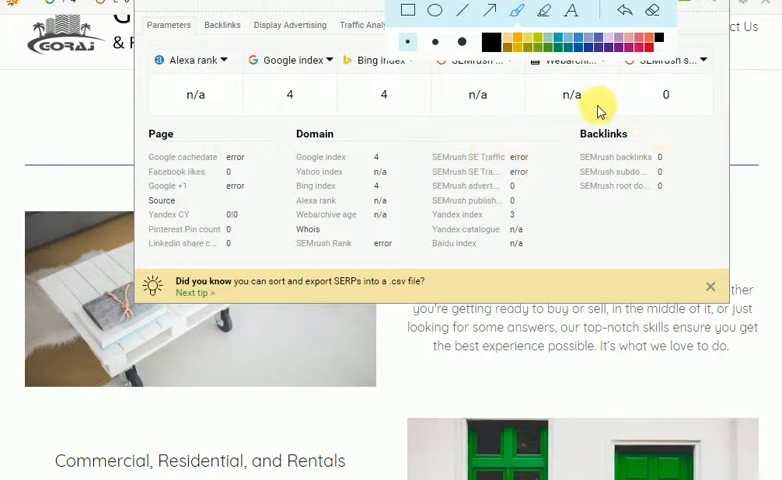
mouse_move(535, 135)
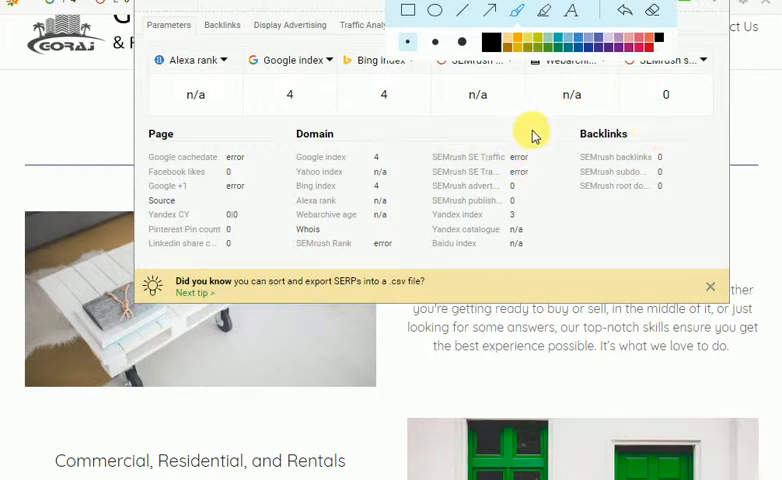
mouse_move(527, 186)
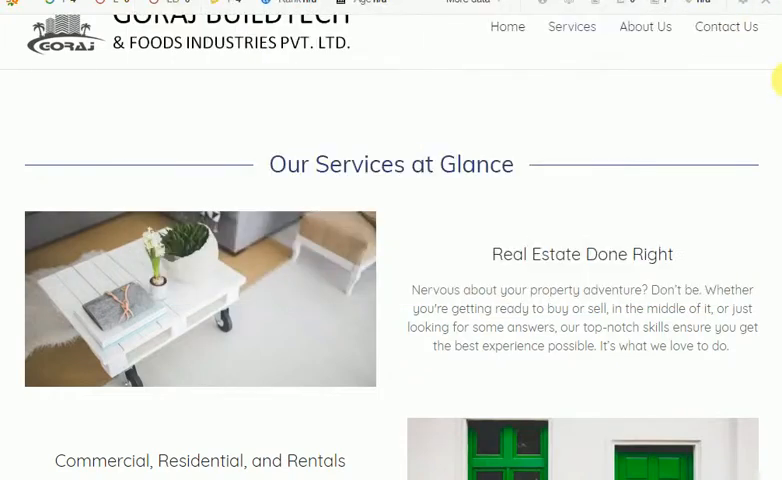
mouse_move(572, 27)
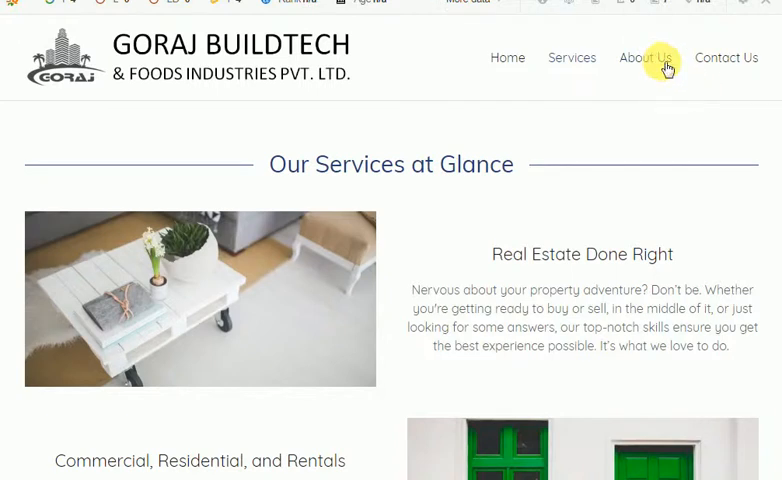
- Go to the About Us page and scroll through the 'Who We Are?' section
click(645, 57)
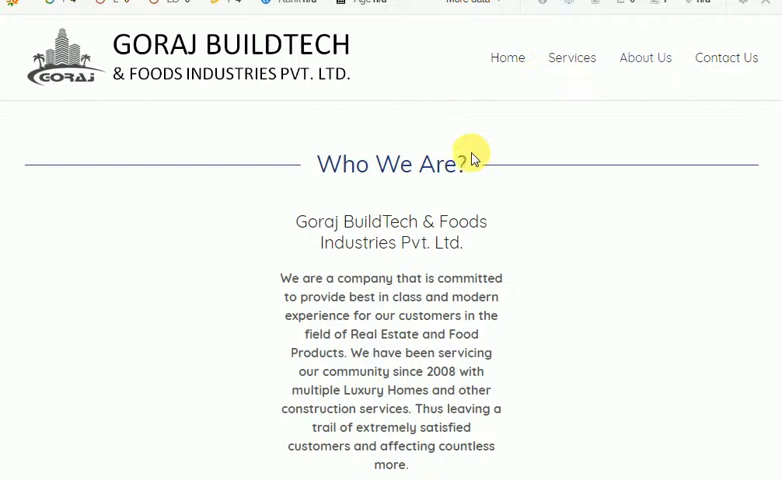
scroll(down, 3)
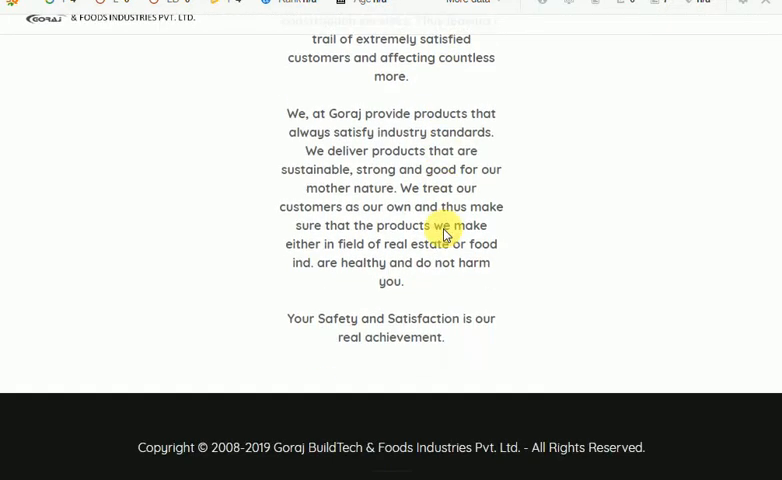
scroll(up, 3)
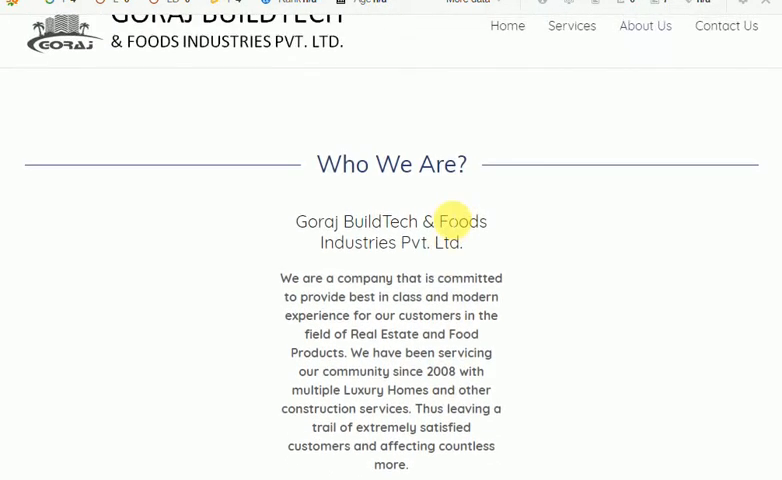